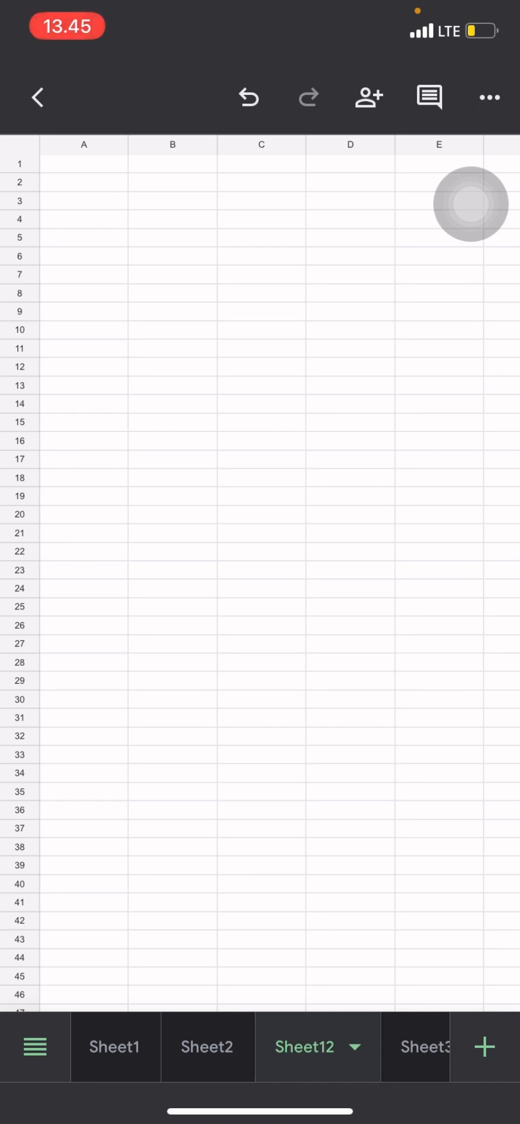
Enter the header Parenthese in cell A6.
{"action": "left_click", "coordinate": [84, 275]}
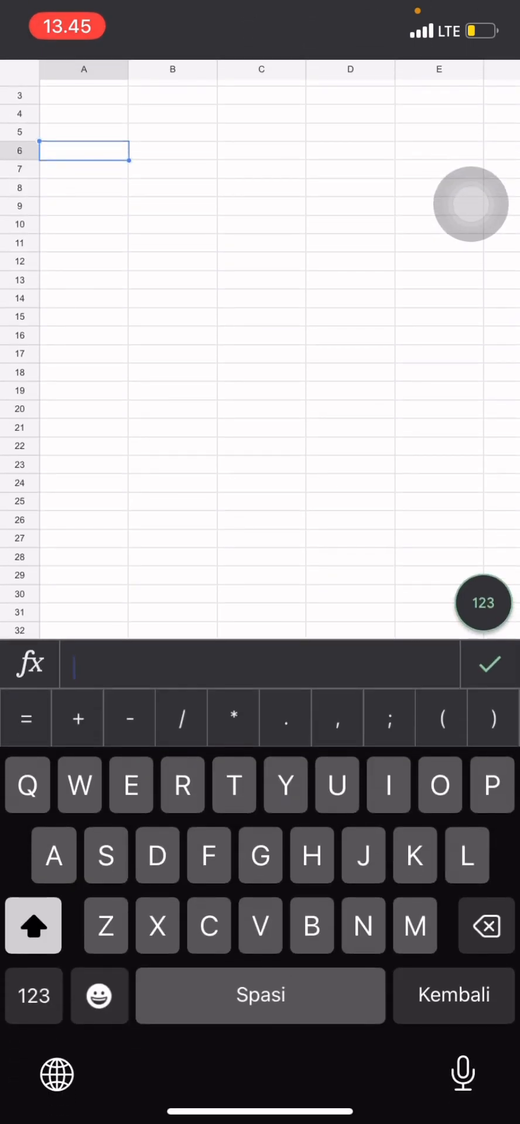
{"action": "type", "text": "Pare"}
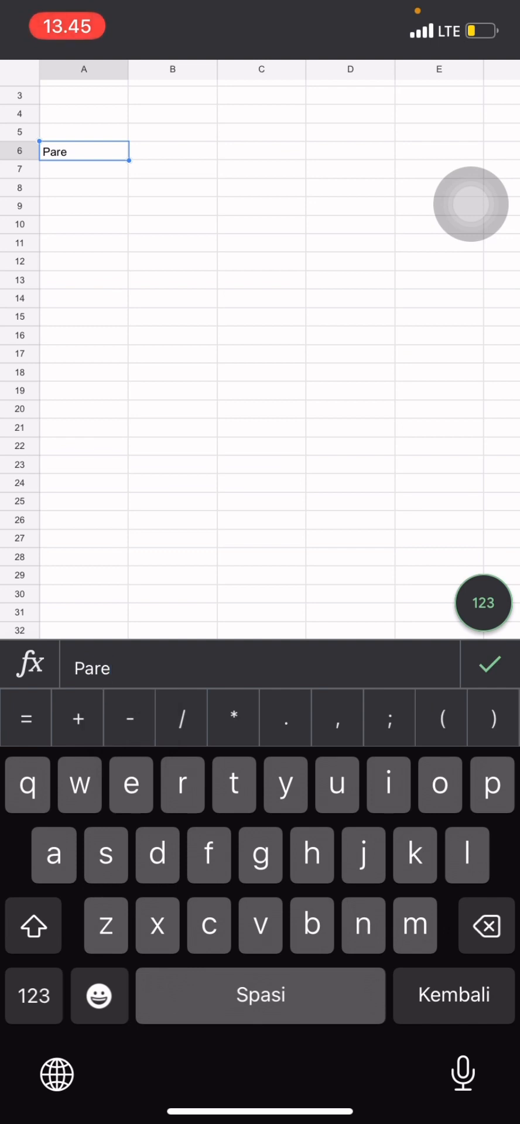
{"action": "type", "text": "nthese"}
{"action": "left_click", "coordinate": [172, 151]}
{"action": "type", "text": "Exponential"}
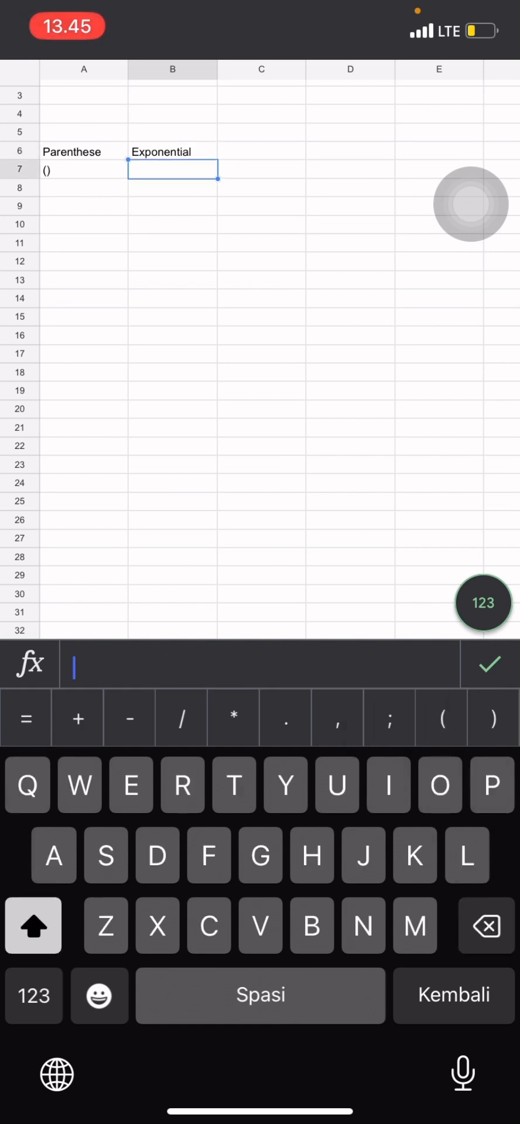
Put ^ under Exponential and enter the header 'Multiple and devision' in C6.
{"action": "type", "text": "^"}
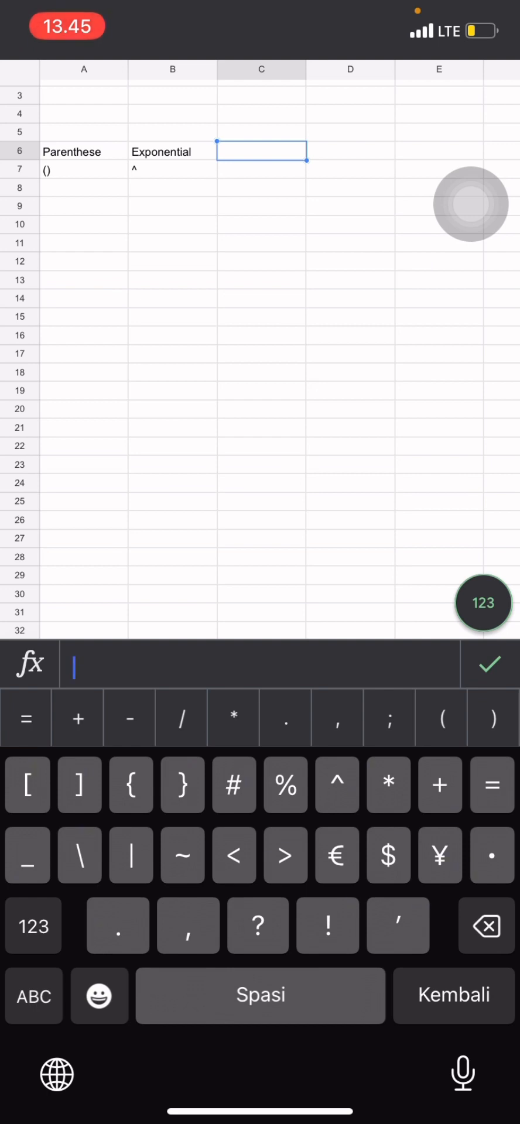
{"action": "left_click", "coordinate": [32, 995]}
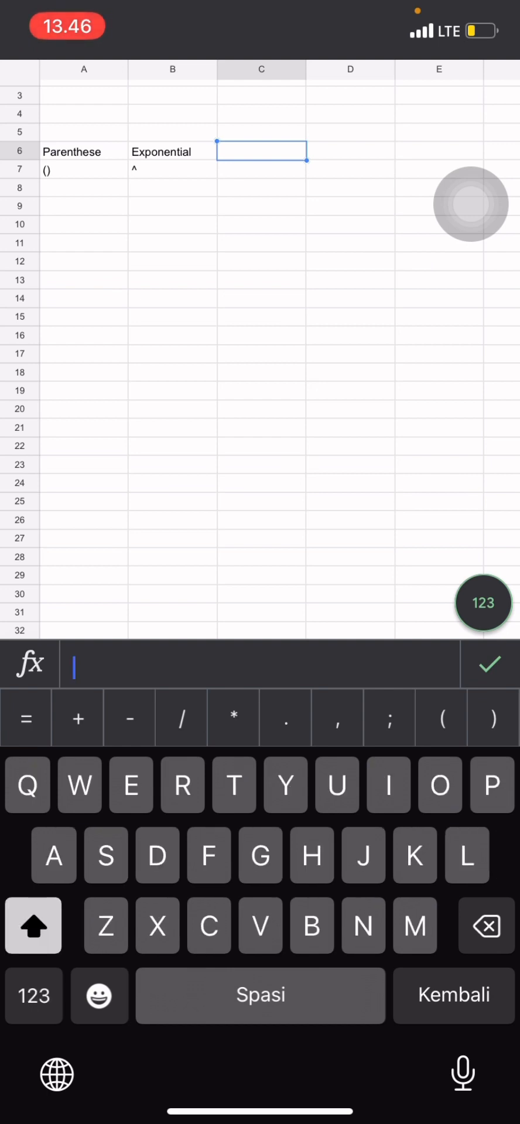
{"action": "type", "text": "Multiple an"}
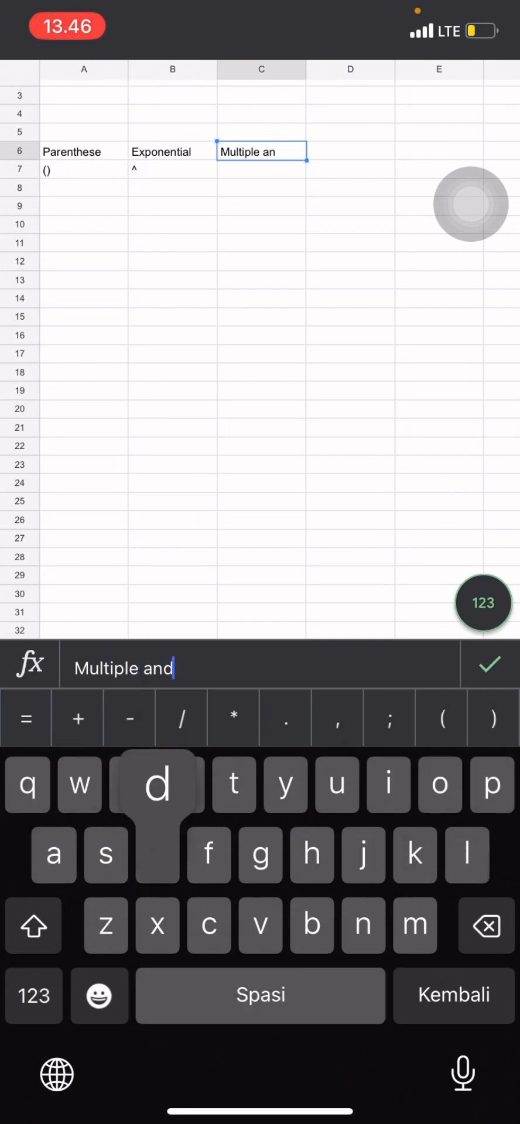
{"action": "type", "text": "devision"}
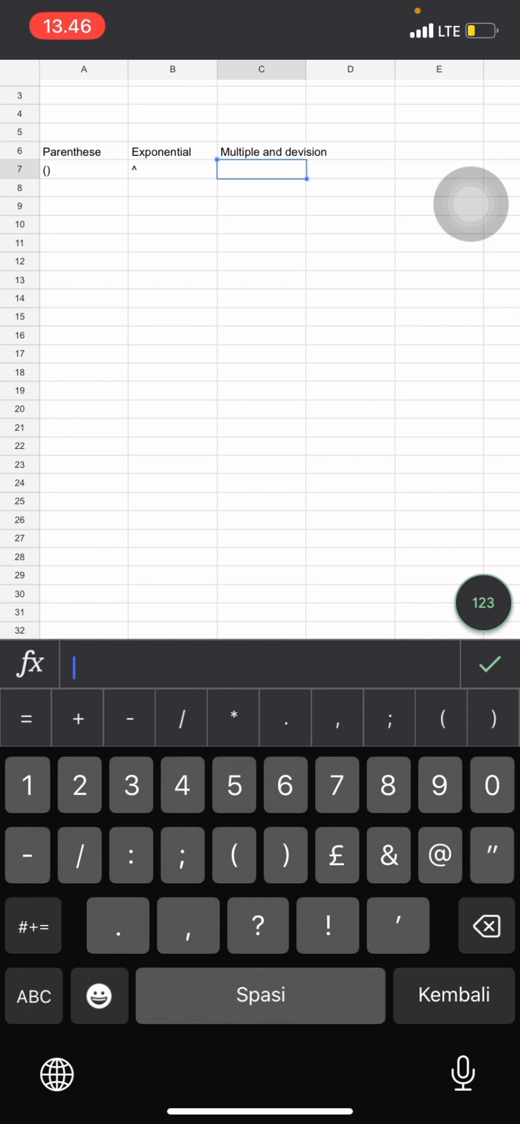
Enter '* and /' in C7 beneath the multiplication header.
{"action": "left_click", "coordinate": [232, 718]}
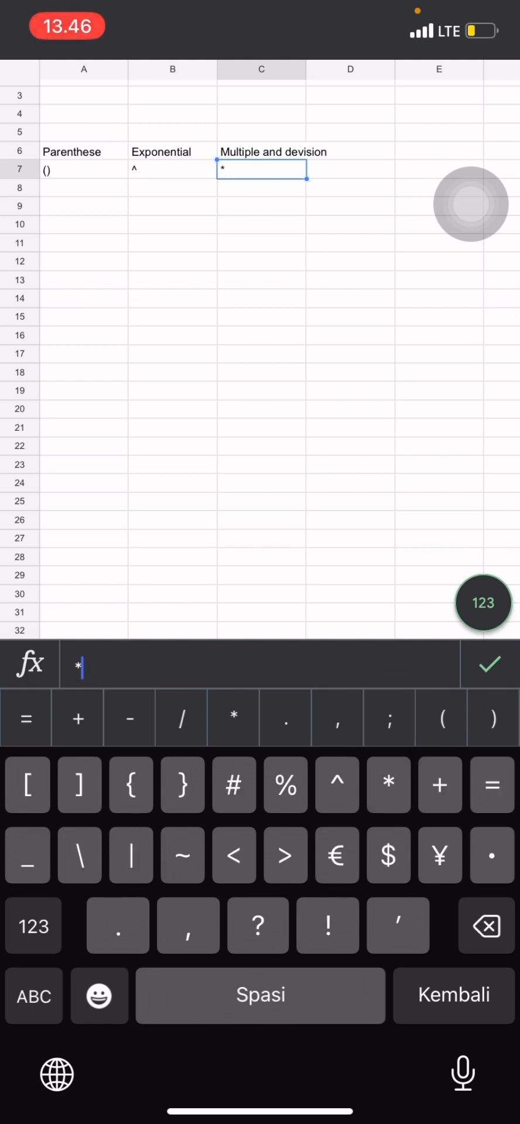
{"action": "left_click", "coordinate": [32, 925]}
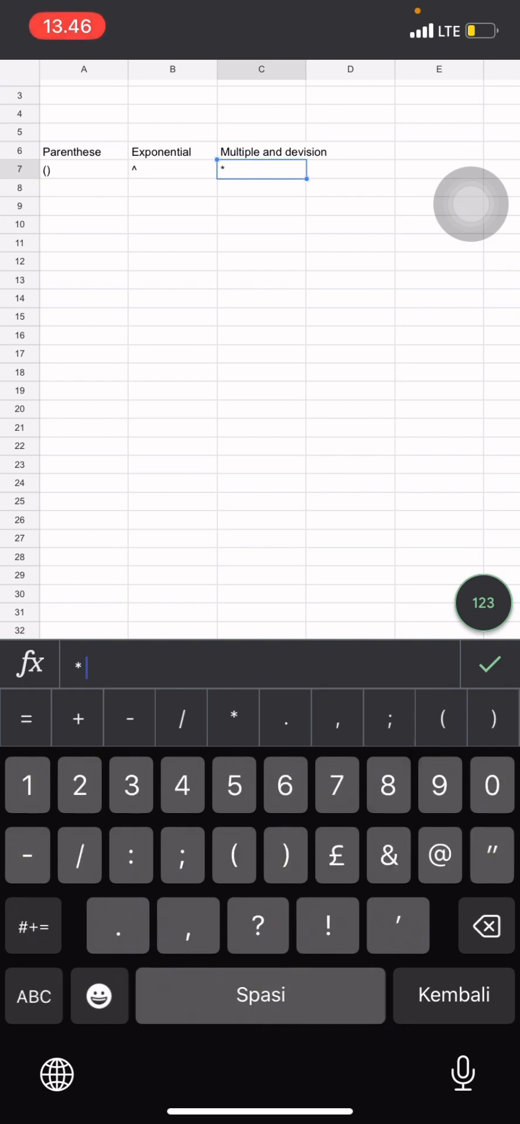
{"action": "left_click", "coordinate": [33, 996]}
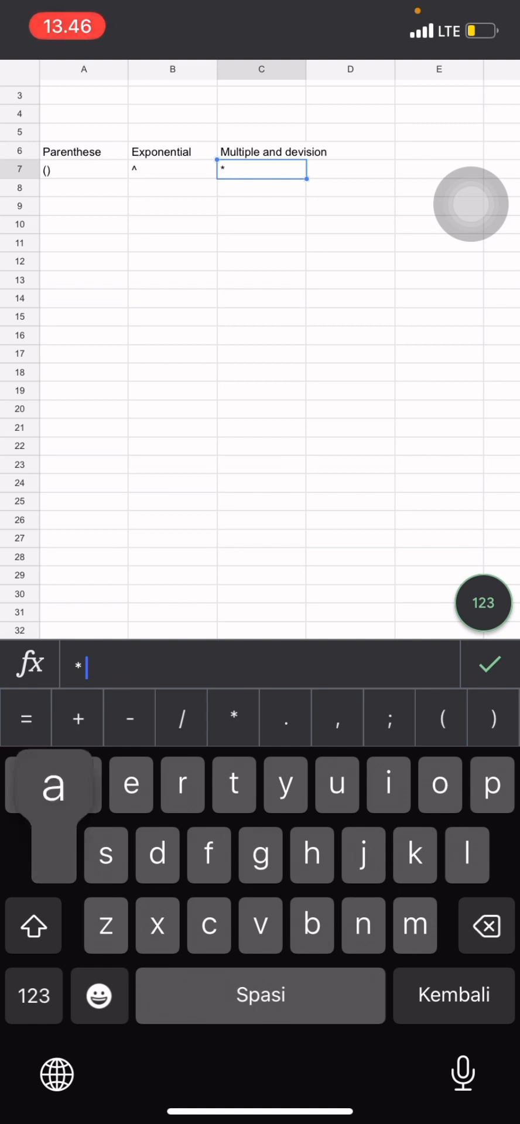
{"action": "type", "text": "and /"}
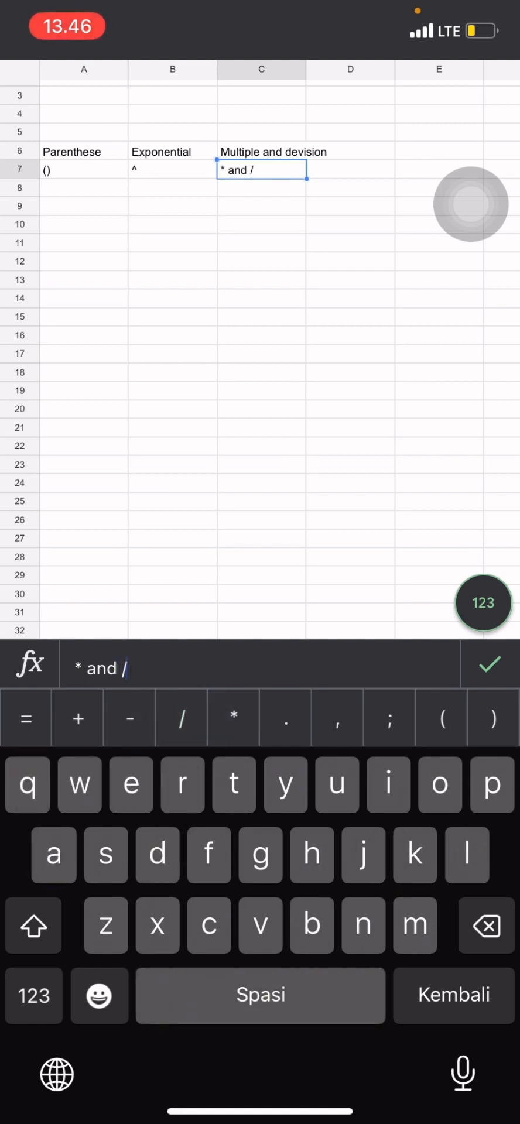
{"action": "left_click", "coordinate": [350, 151]}
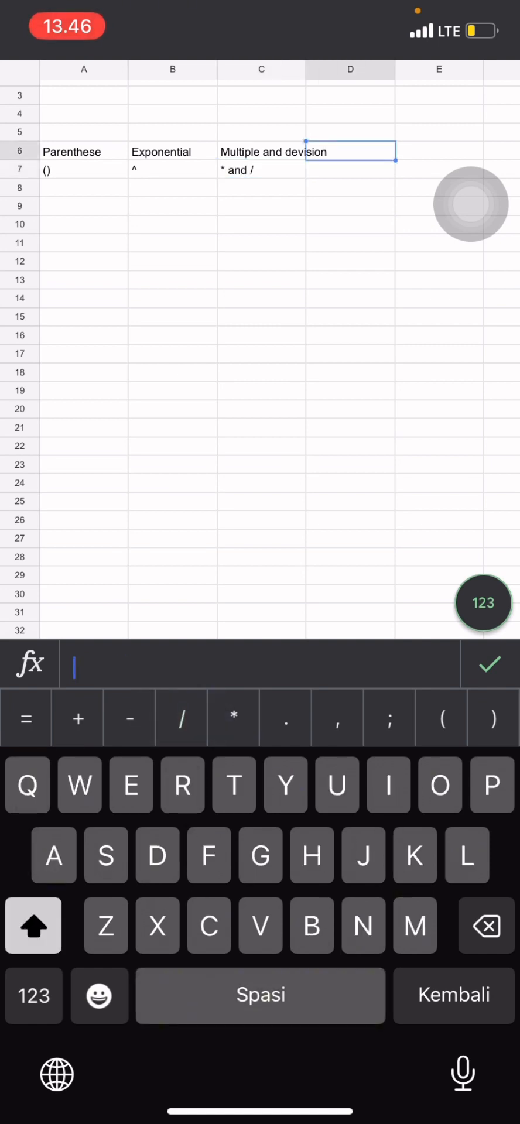
Enter the header 'Additon and substraction' in D6.
{"action": "type", "text": "Additon"}
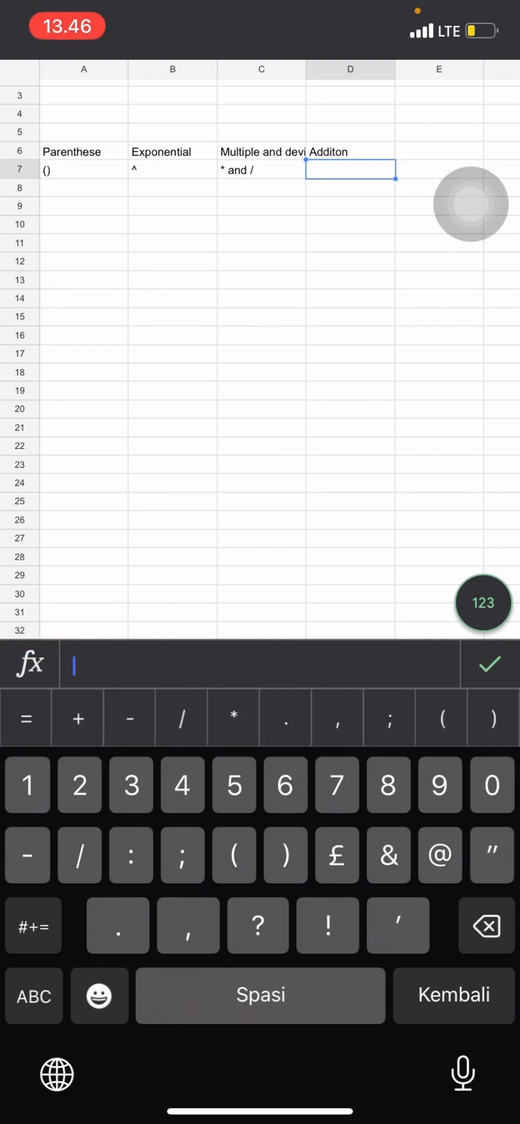
{"action": "type", "text": "+"}
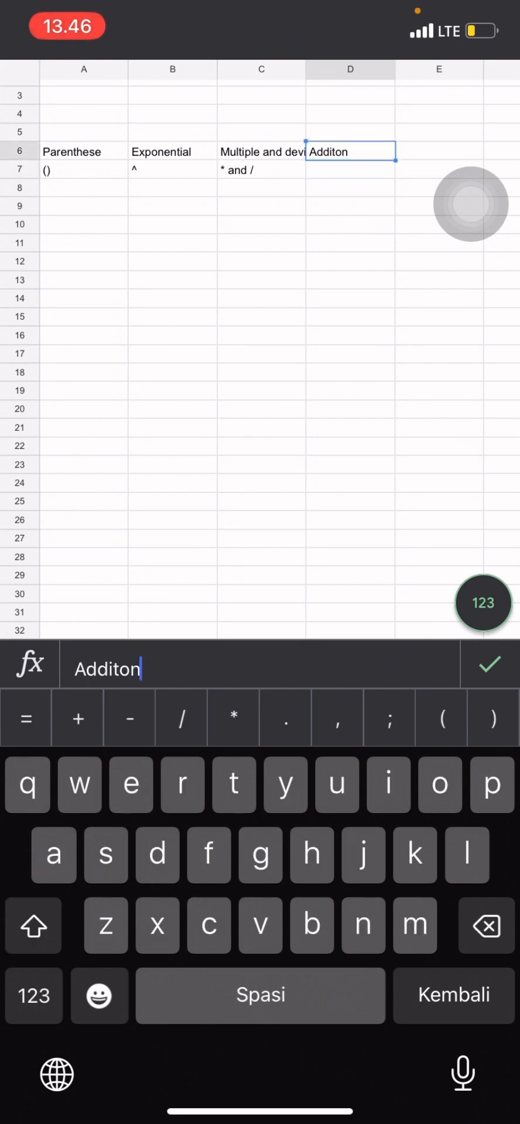
{"action": "type", "text": "and"}
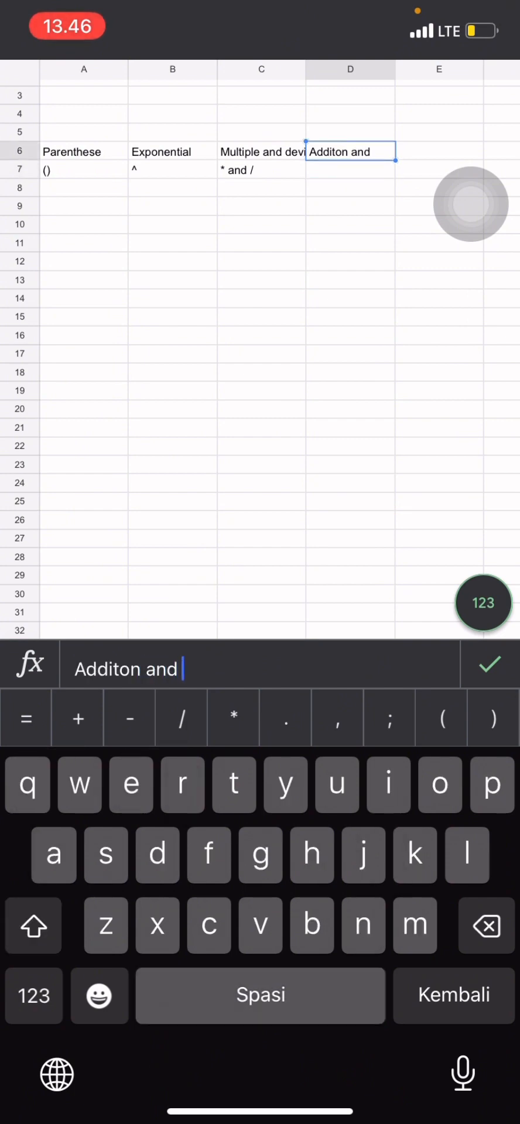
{"action": "type", "text": "substraction"}
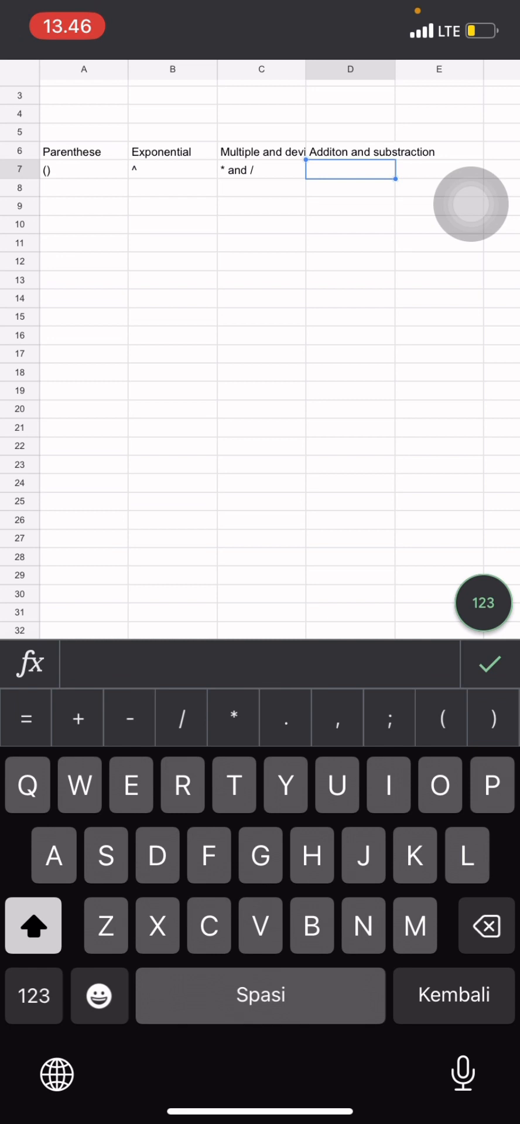
Enter '- +' in D7 beneath the addition header.
{"action": "type", "text": "-"}
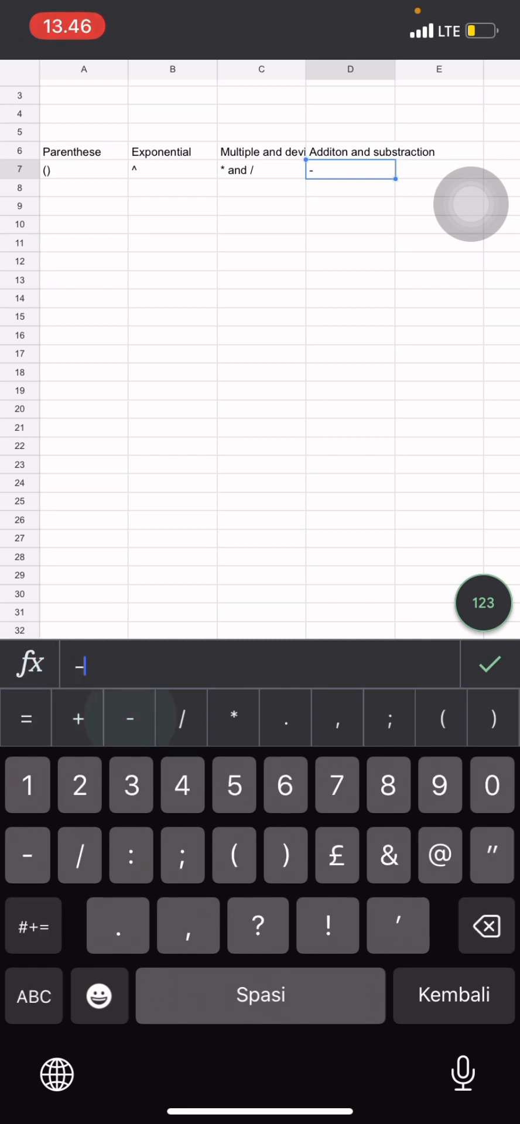
{"action": "left_click", "coordinate": [78, 717]}
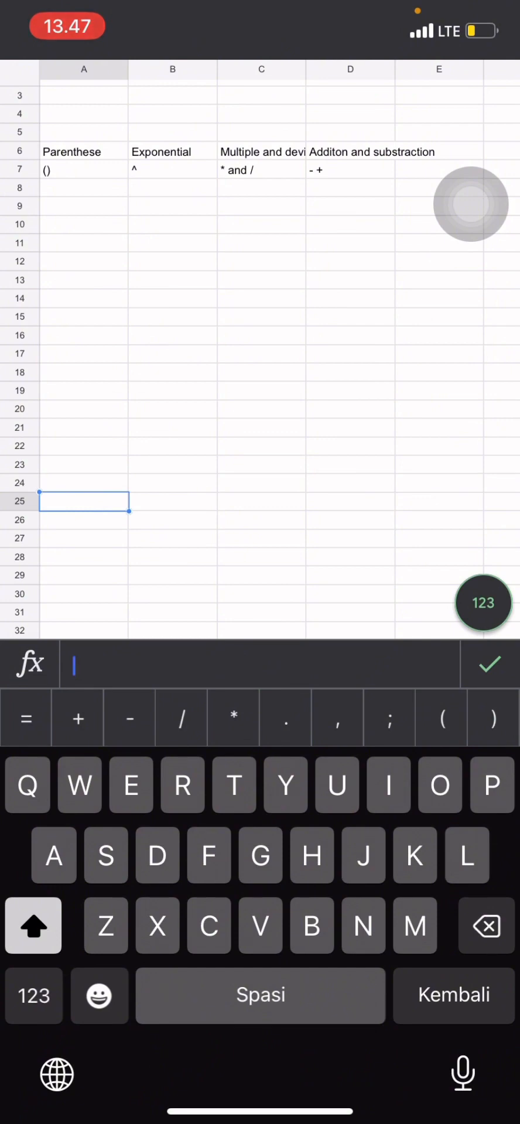
{"action": "left_click", "coordinate": [471, 203]}
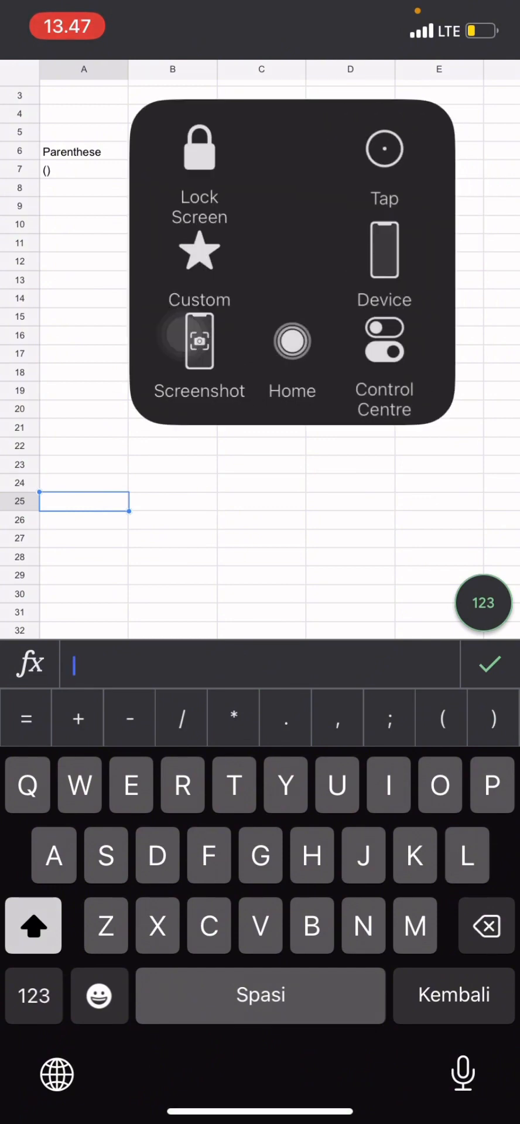
Start the formula in B12 with =12*4.
{"action": "left_click", "coordinate": [292, 349]}
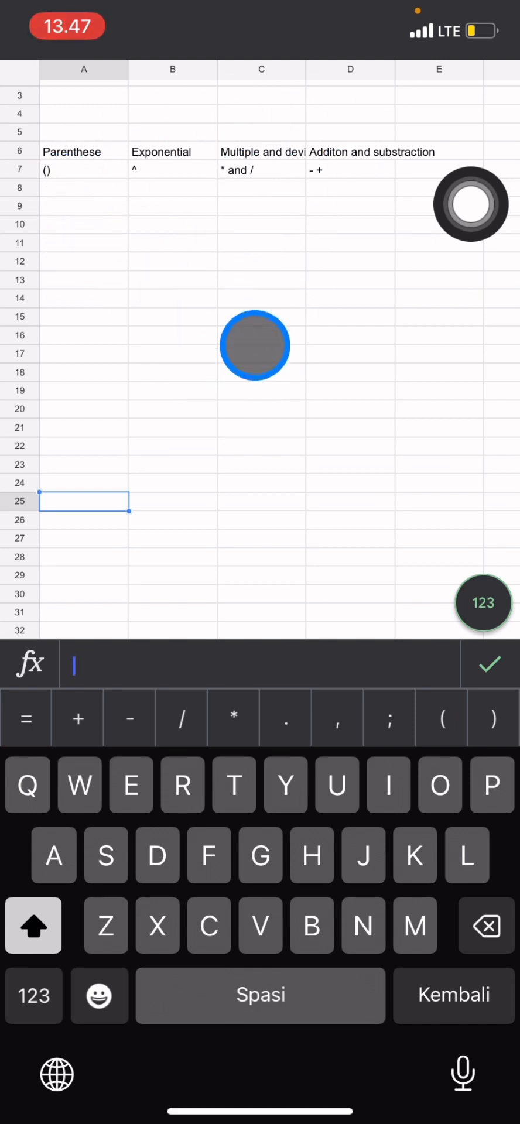
{"action": "left_click_drag", "start_coordinate": [254, 346], "coordinate": [167, 266]}
{"action": "type", "text": "="}
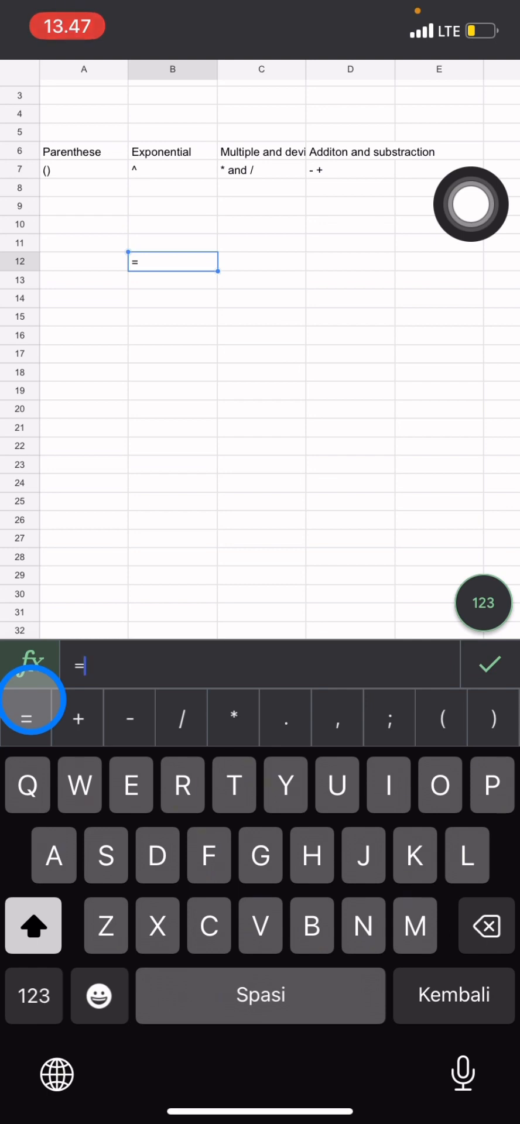
{"action": "left_click", "coordinate": [33, 995]}
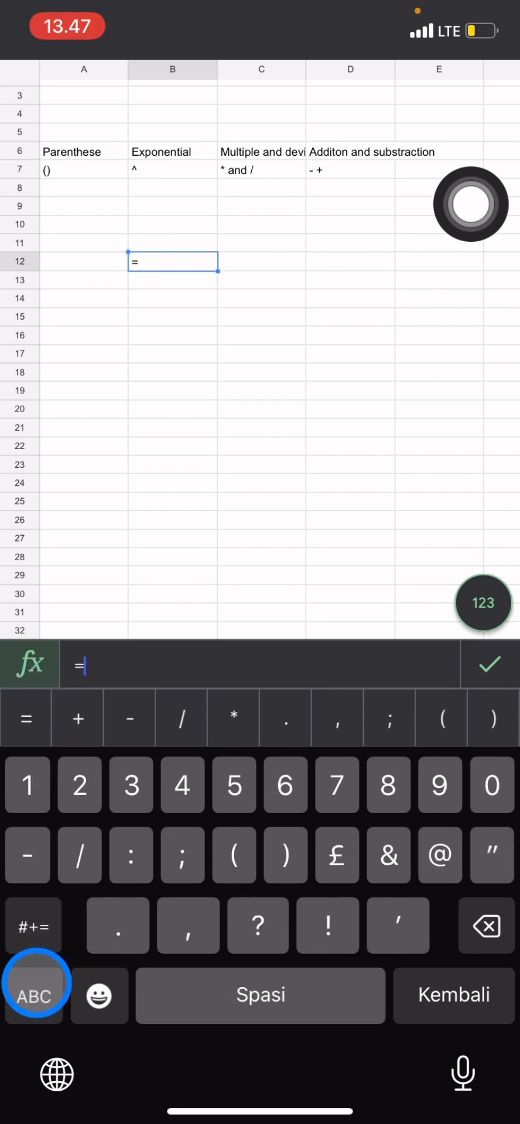
{"action": "left_click", "coordinate": [470, 203]}
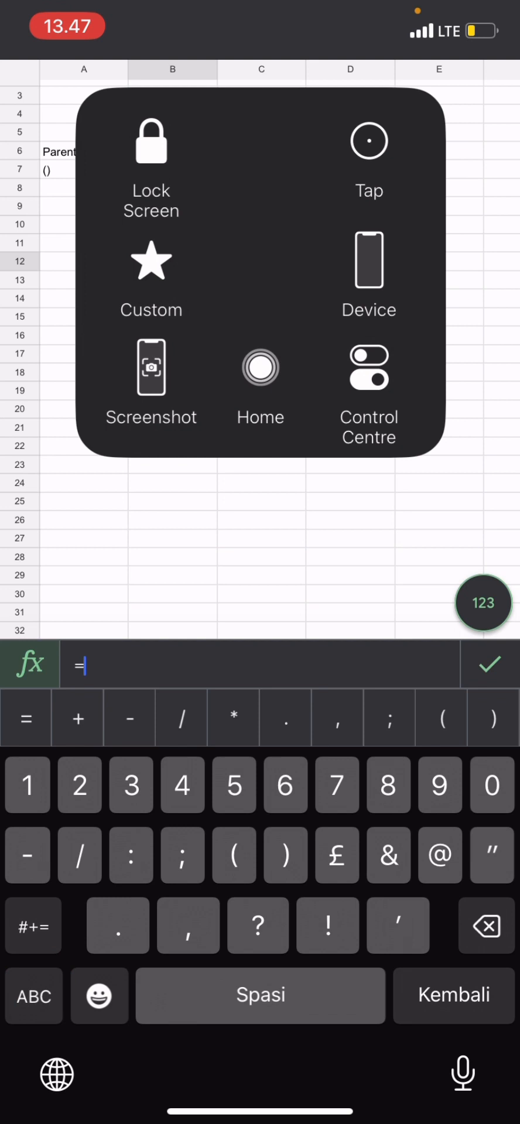
{"action": "type", "text": "12"}
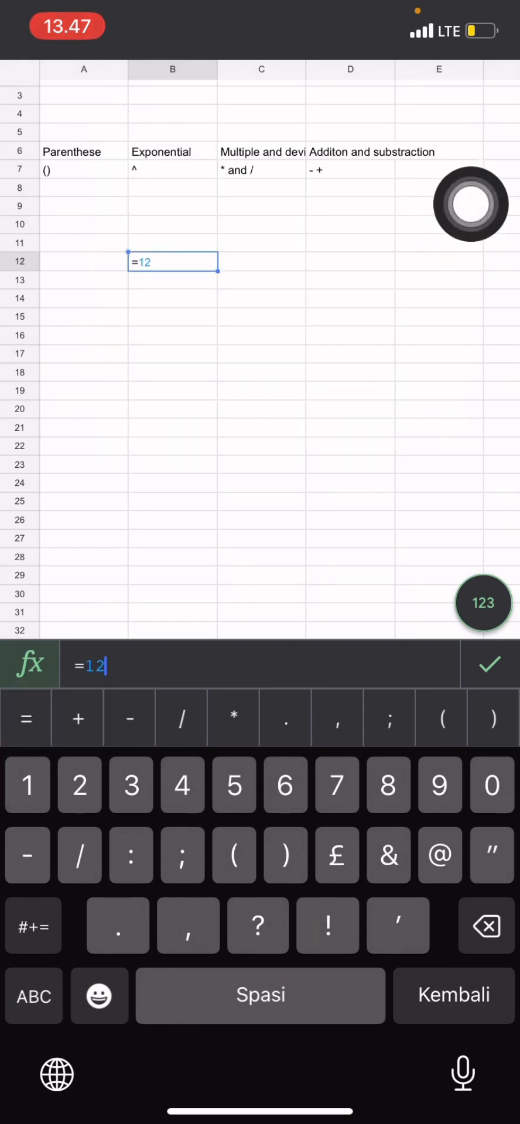
{"action": "type", "text": "4"}
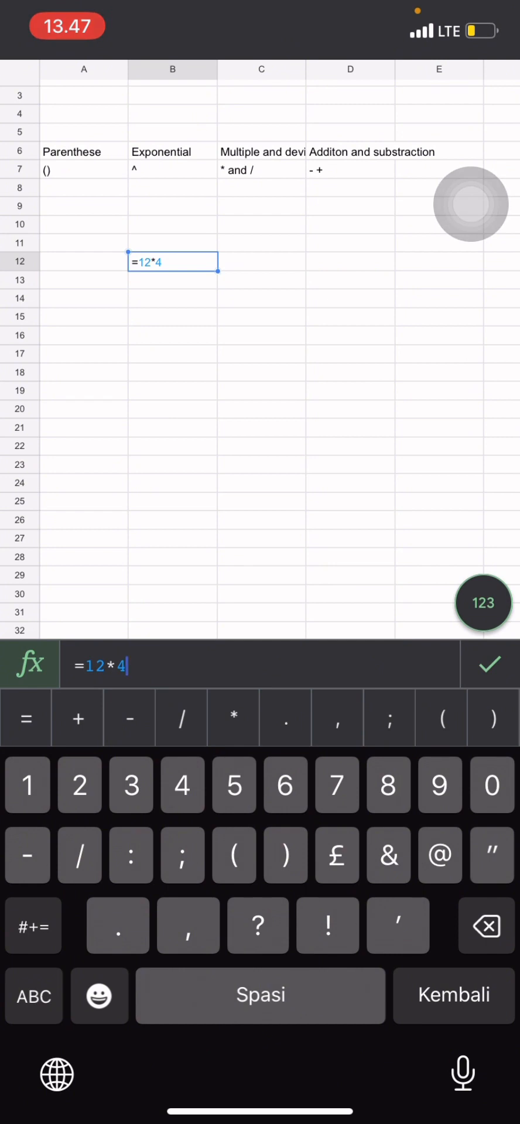
Extend the formula to =12*4+(6-2 and confirm it, giving #ERROR!
{"action": "left_click", "coordinate": [77, 718]}
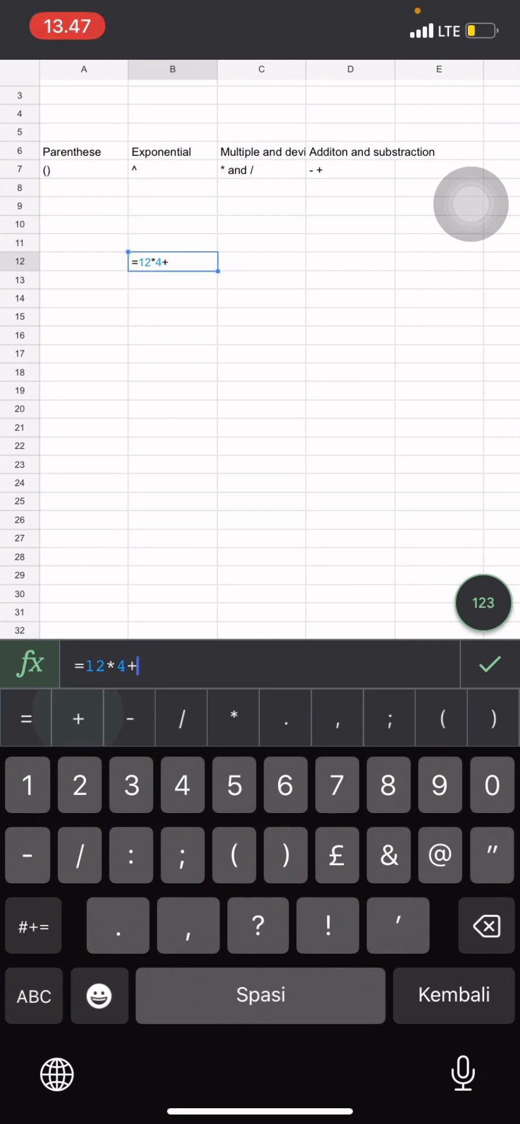
{"action": "left_click", "coordinate": [439, 718]}
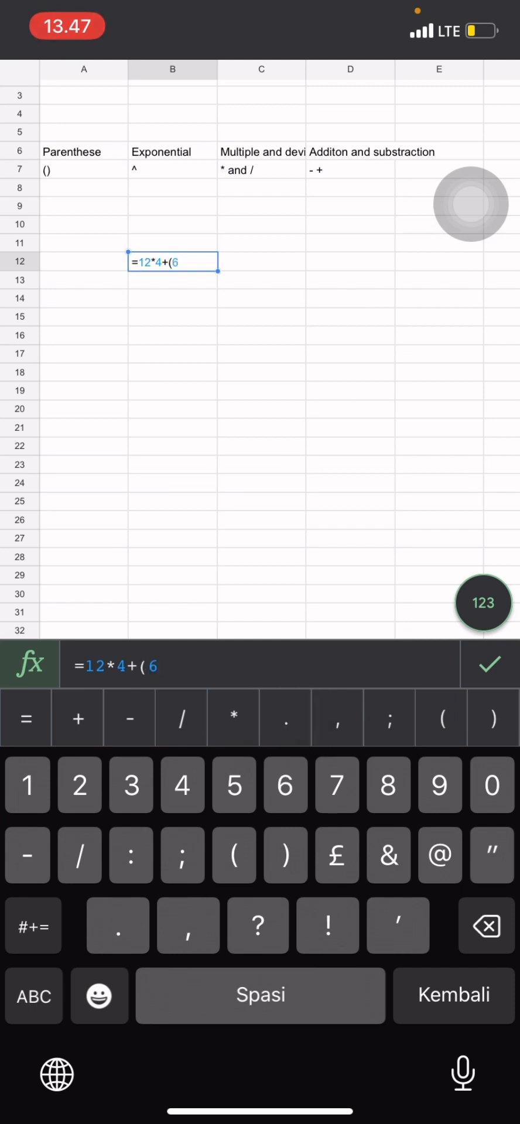
{"action": "type", "text": "2"}
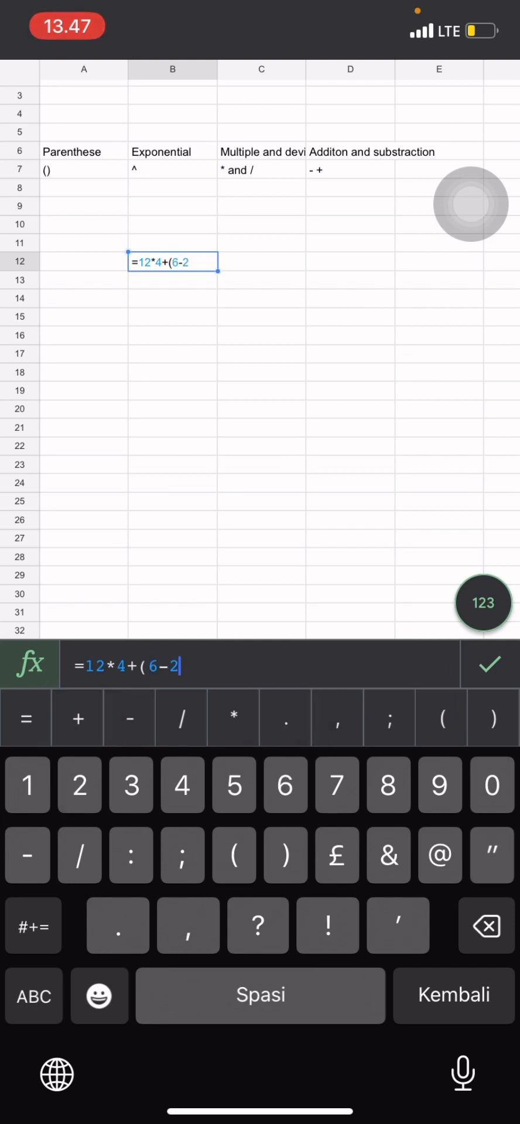
{"action": "left_click", "coordinate": [491, 665]}
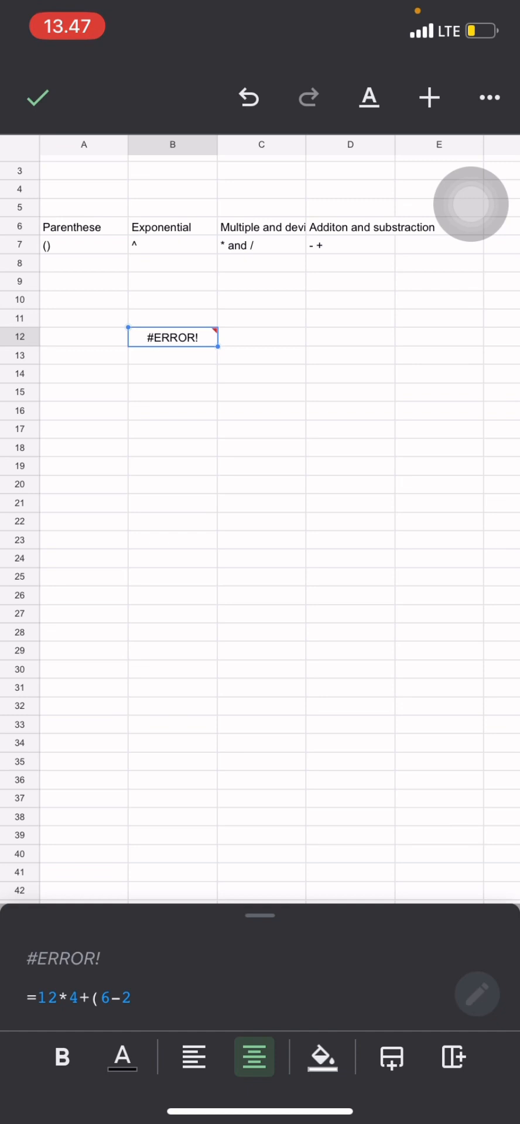
Add the closing parenthesis so =12*4+(6-2) evaluates to 52.
{"action": "double_click", "coordinate": [172, 337]}
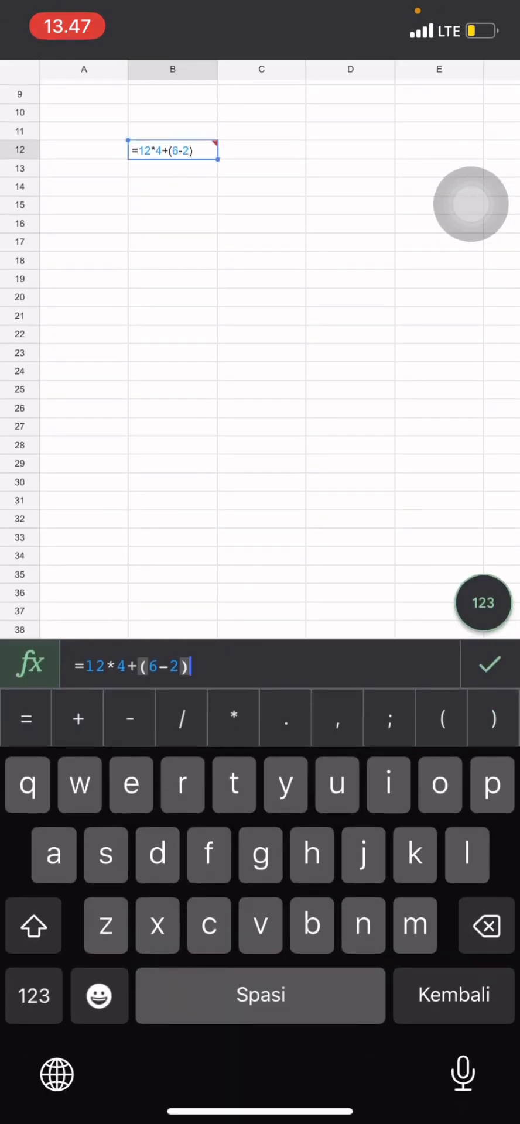
{"action": "left_click", "coordinate": [470, 203]}
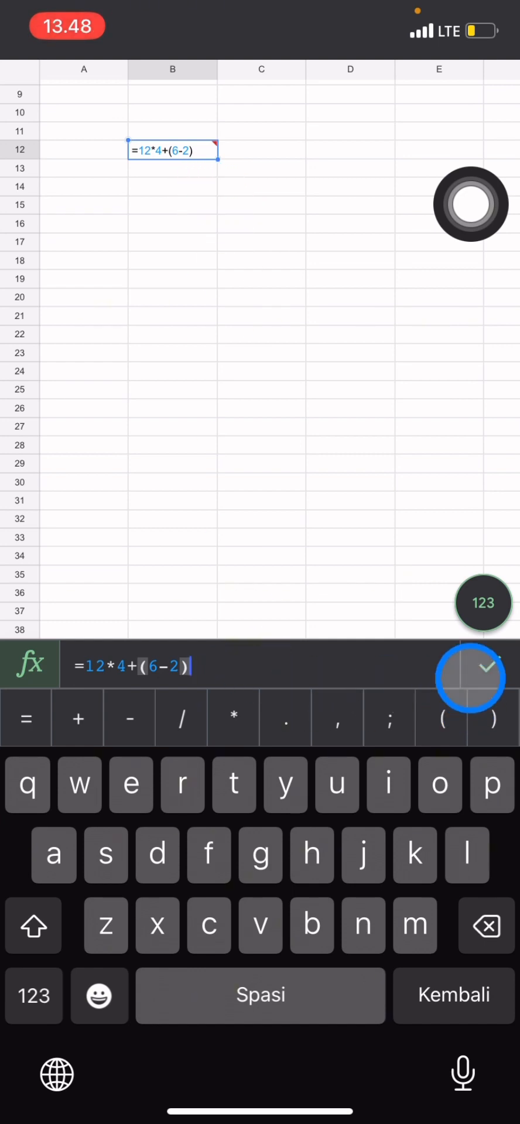
{"action": "left_click", "coordinate": [472, 676]}
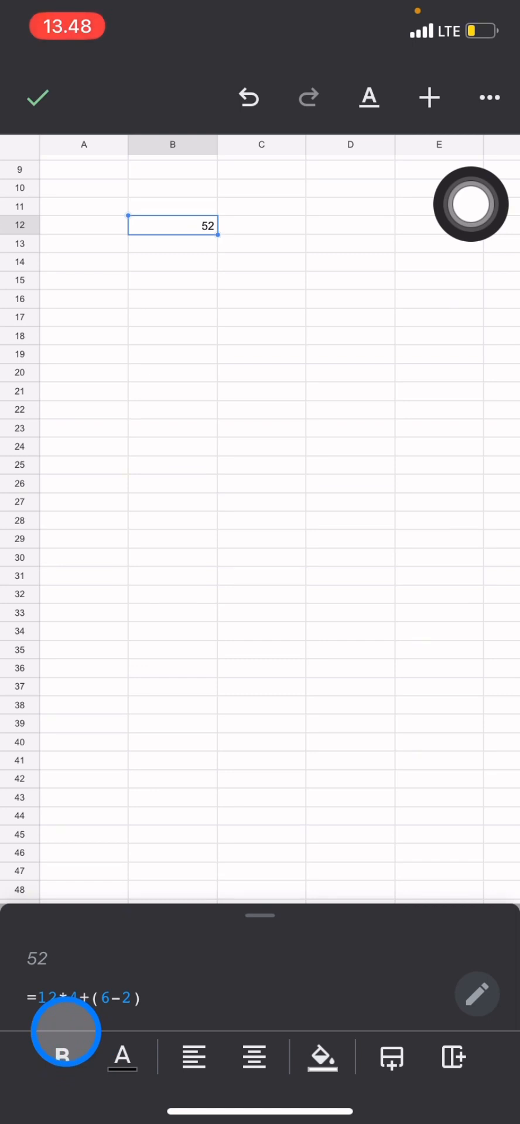
Enter 48 in B15 and 4 in C15 as the manual partial results.
{"action": "left_click", "coordinate": [171, 280]}
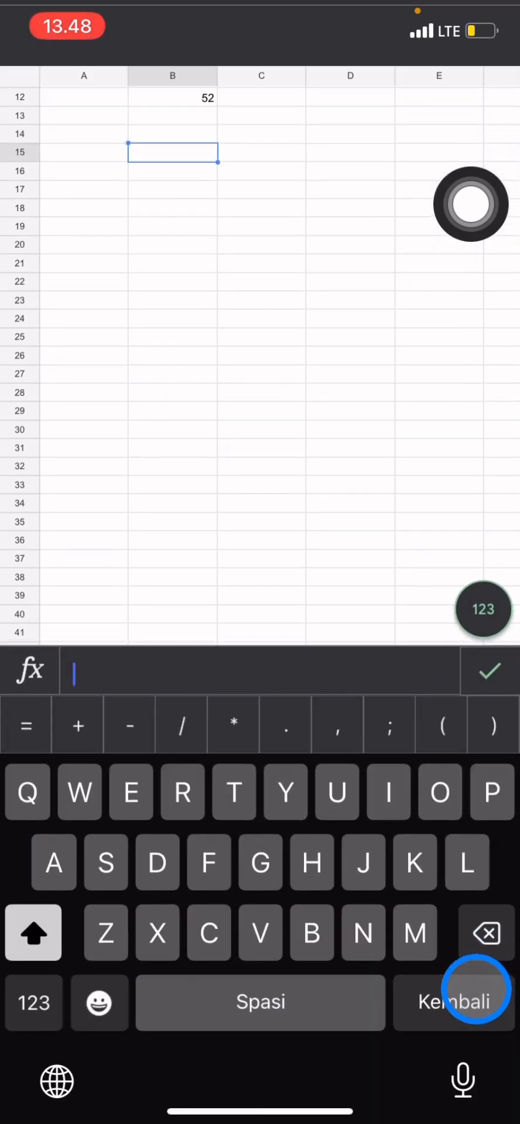
{"action": "type", "text": "48"}
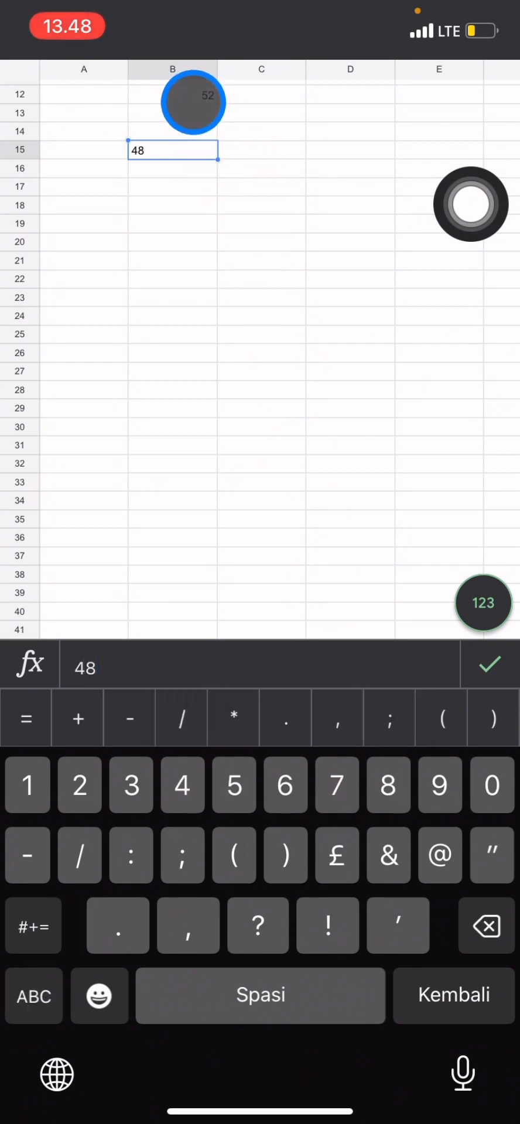
{"action": "left_click", "coordinate": [171, 102]}
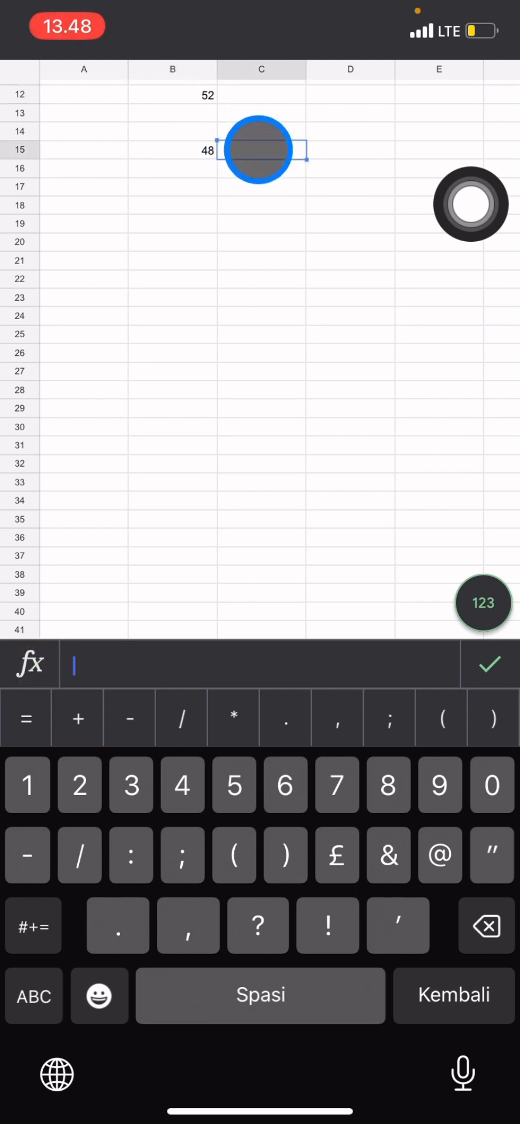
{"action": "left_click", "coordinate": [33, 995]}
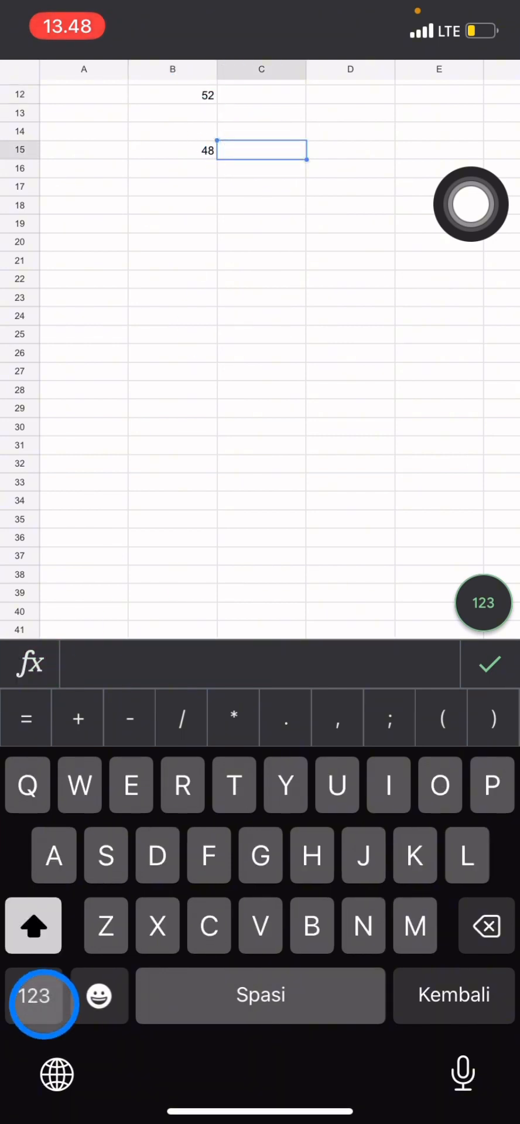
{"action": "left_click", "coordinate": [33, 926]}
{"action": "type", "text": "4"}
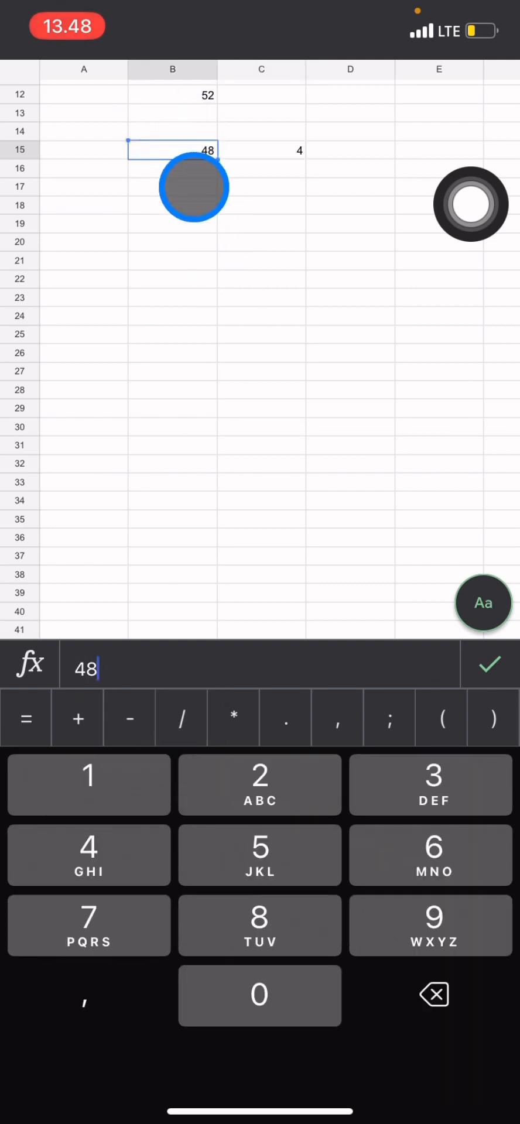
{"action": "left_click", "coordinate": [261, 150]}
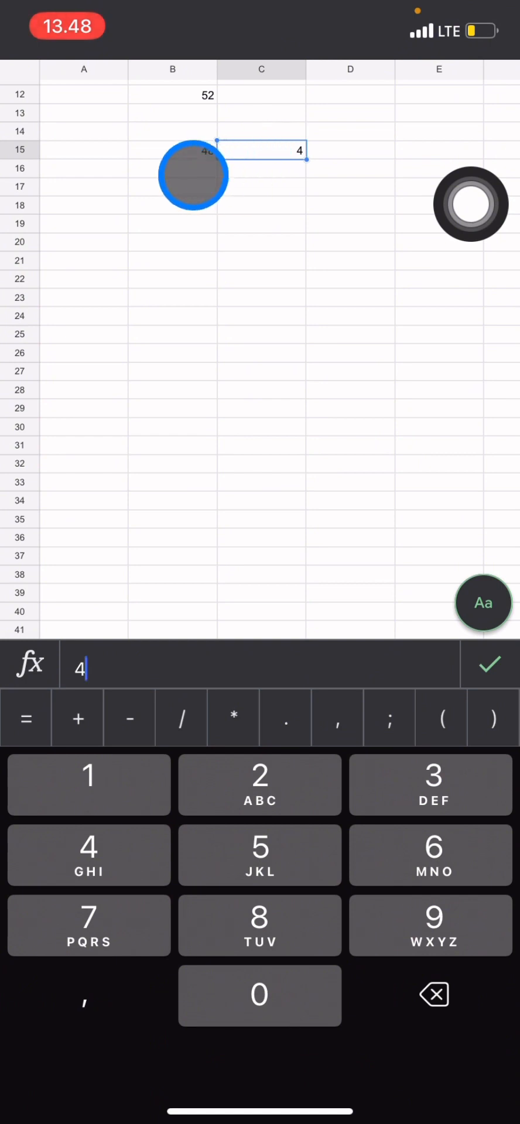
Enter the total 52 in B16 to match the formula result.
{"action": "left_click", "coordinate": [260, 855]}
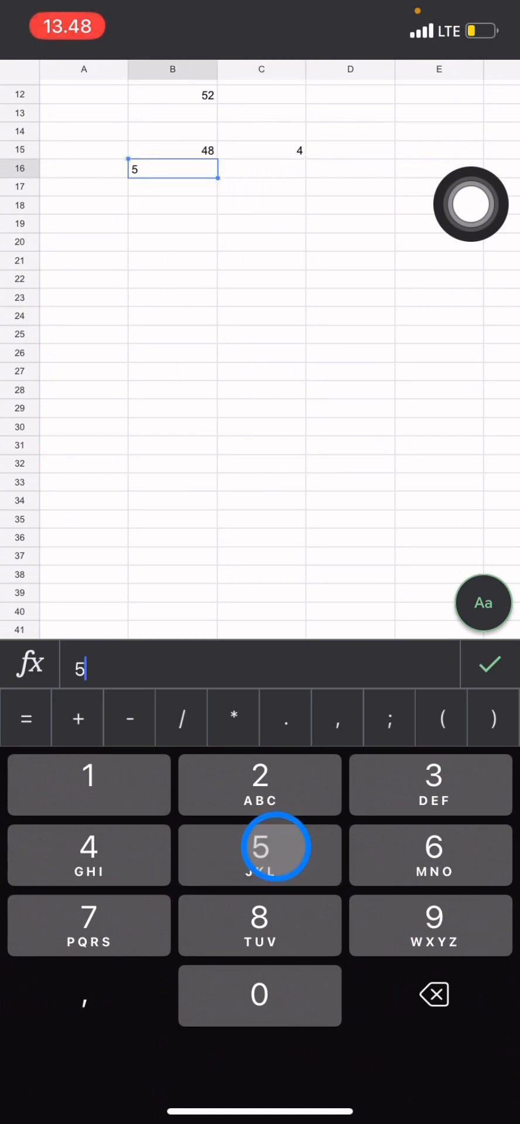
{"action": "left_click", "coordinate": [490, 664]}
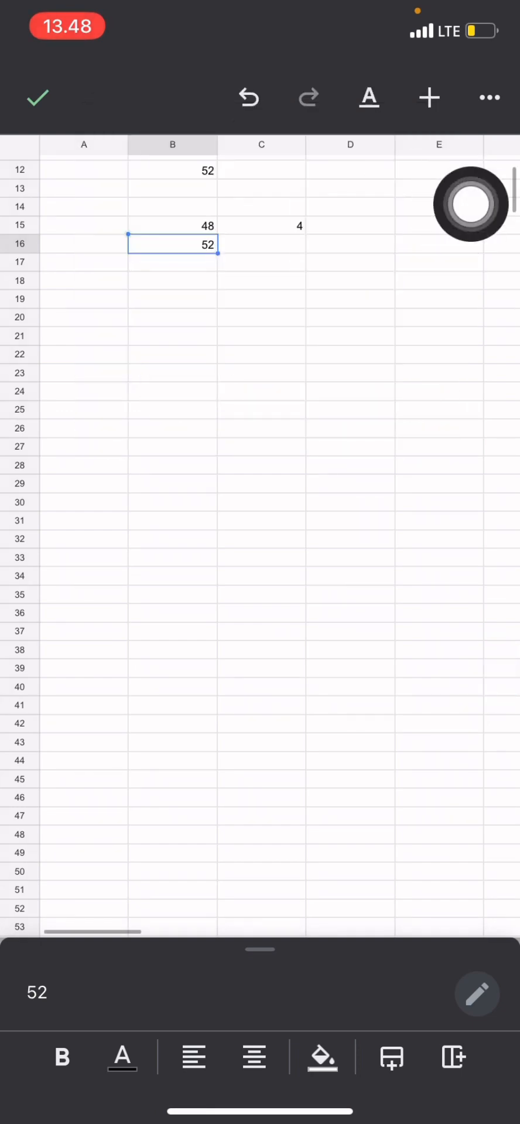
{"action": "scroll", "scroll_direction": "up", "scroll_amount": 3}
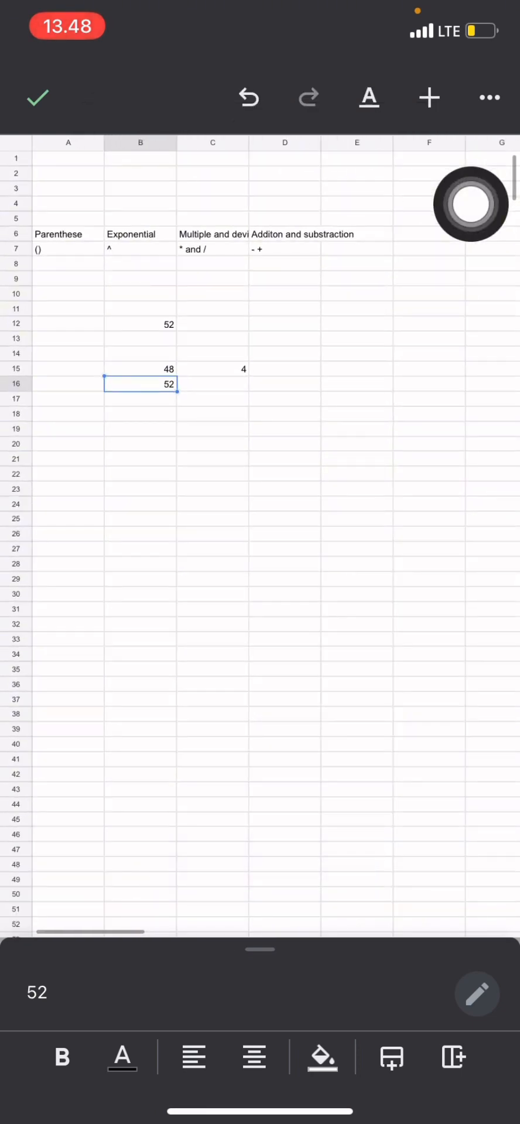